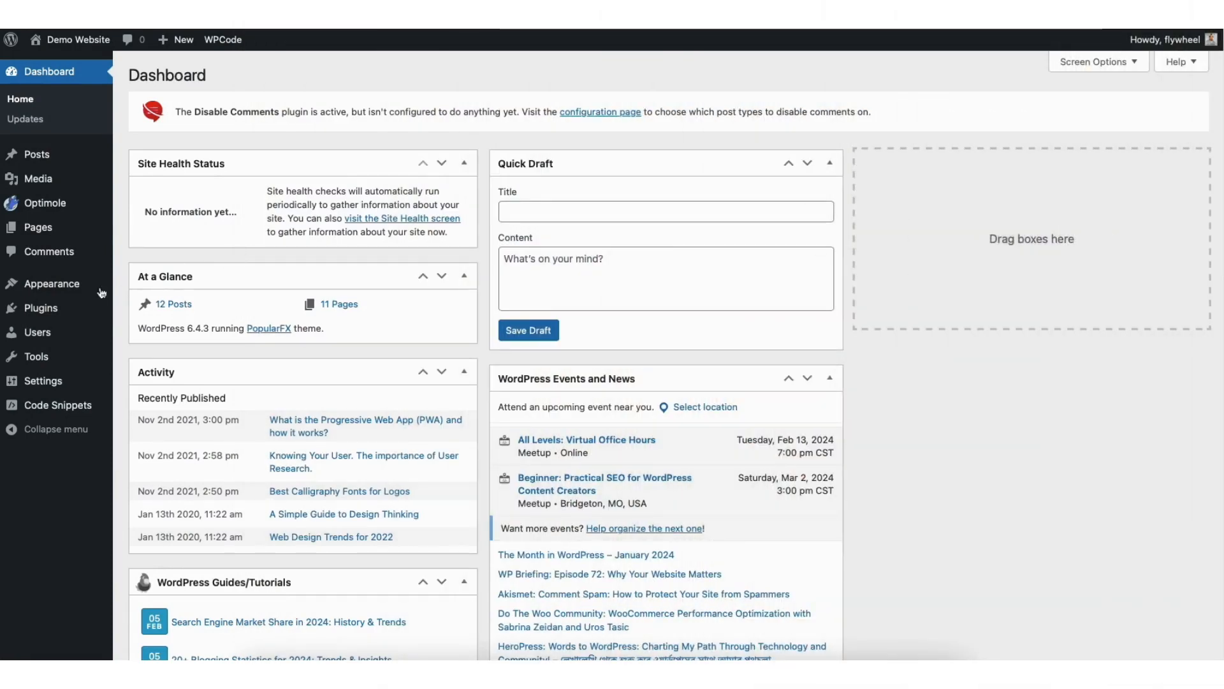
pyautogui.moveTo(41, 307)
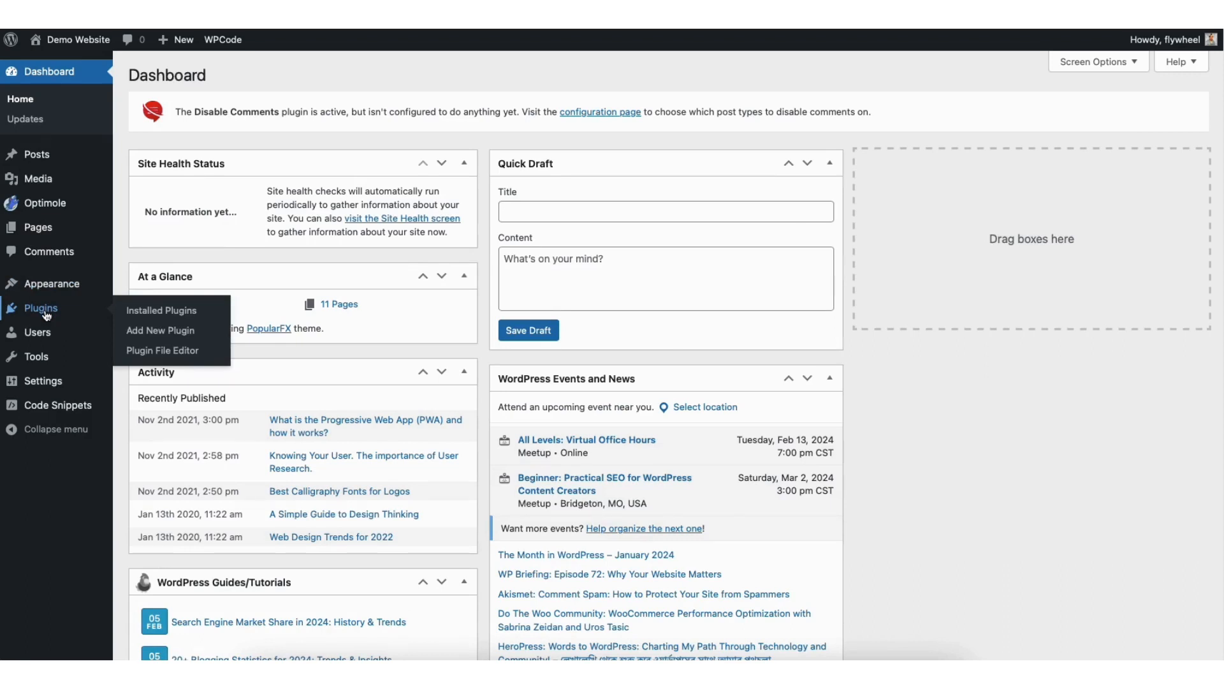
pyautogui.moveTo(159, 329)
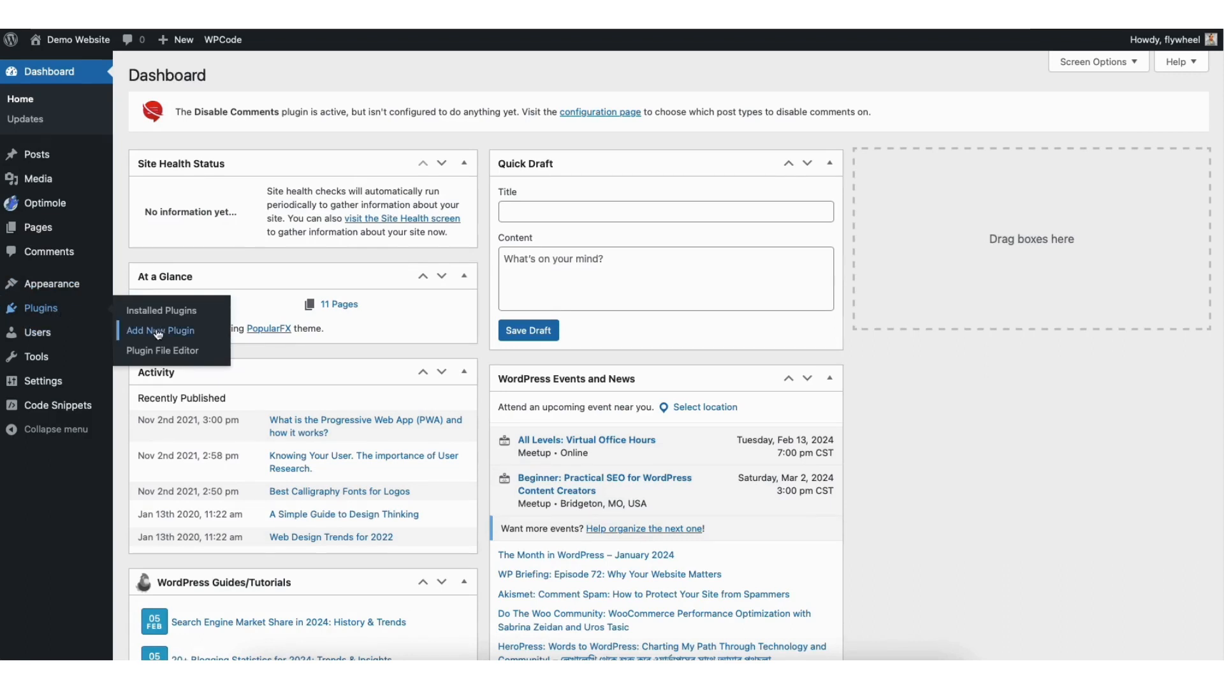
# Search Add New Plugin for 'editorskit', then install and activate the EditorsKit plugin
pyautogui.click(160, 329)
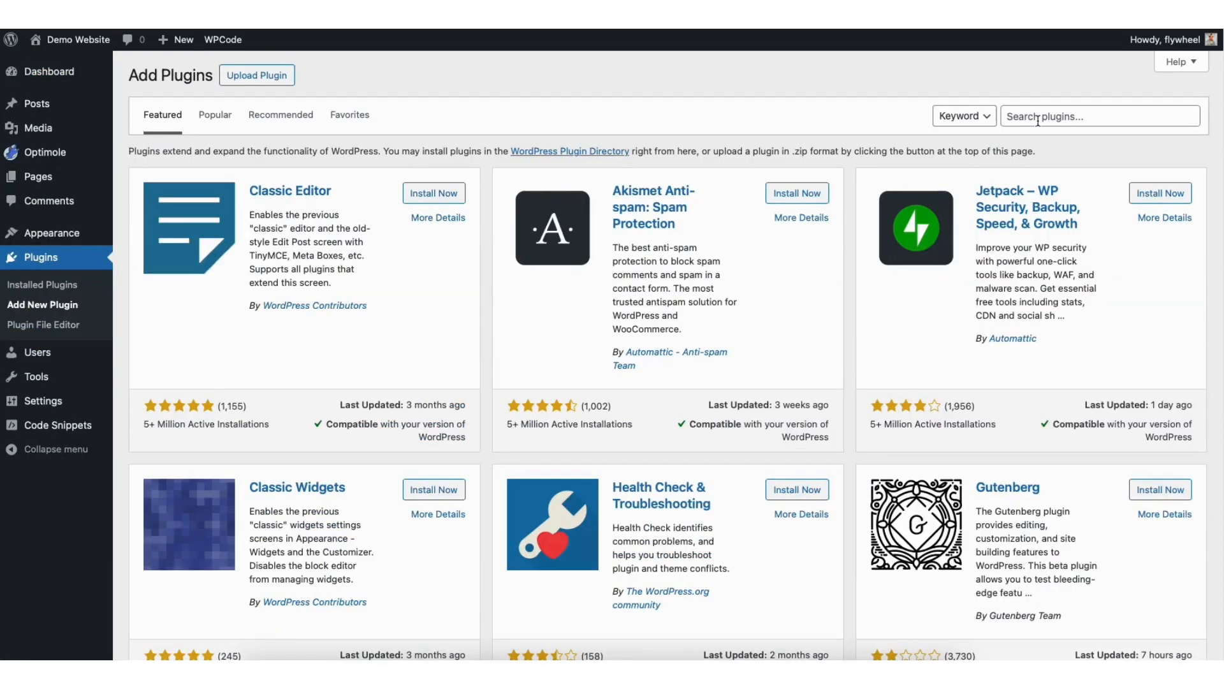
pyautogui.click(1098, 116)
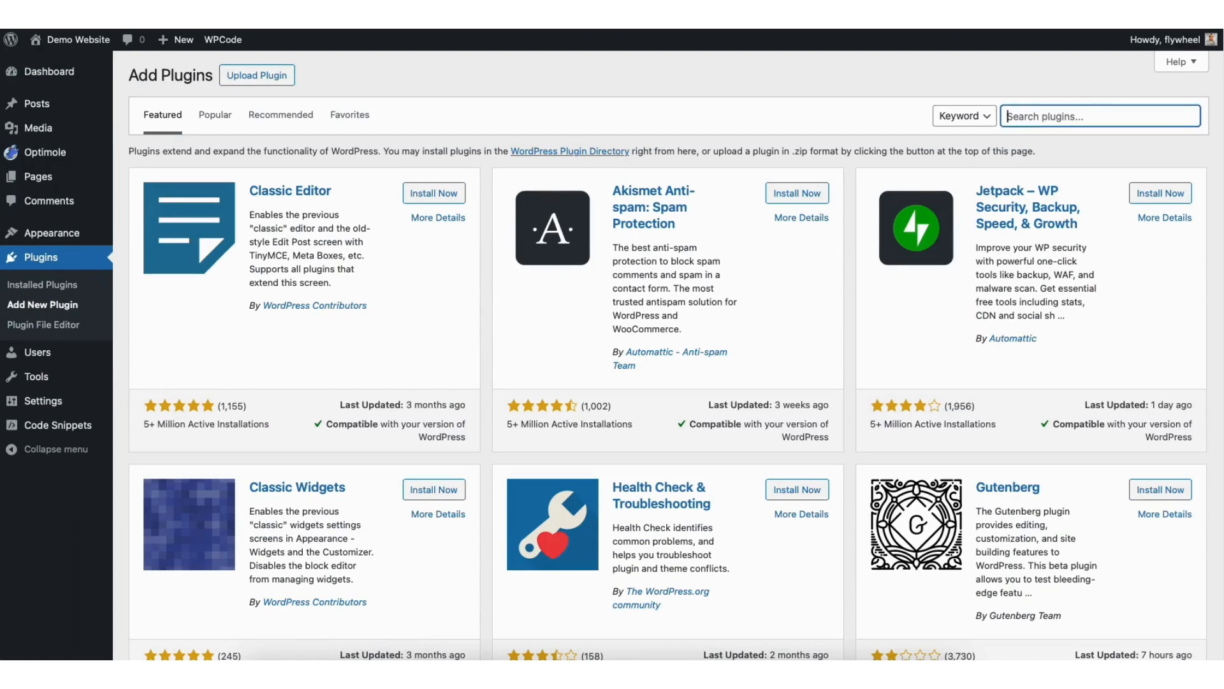
pyautogui.write('editorskit')
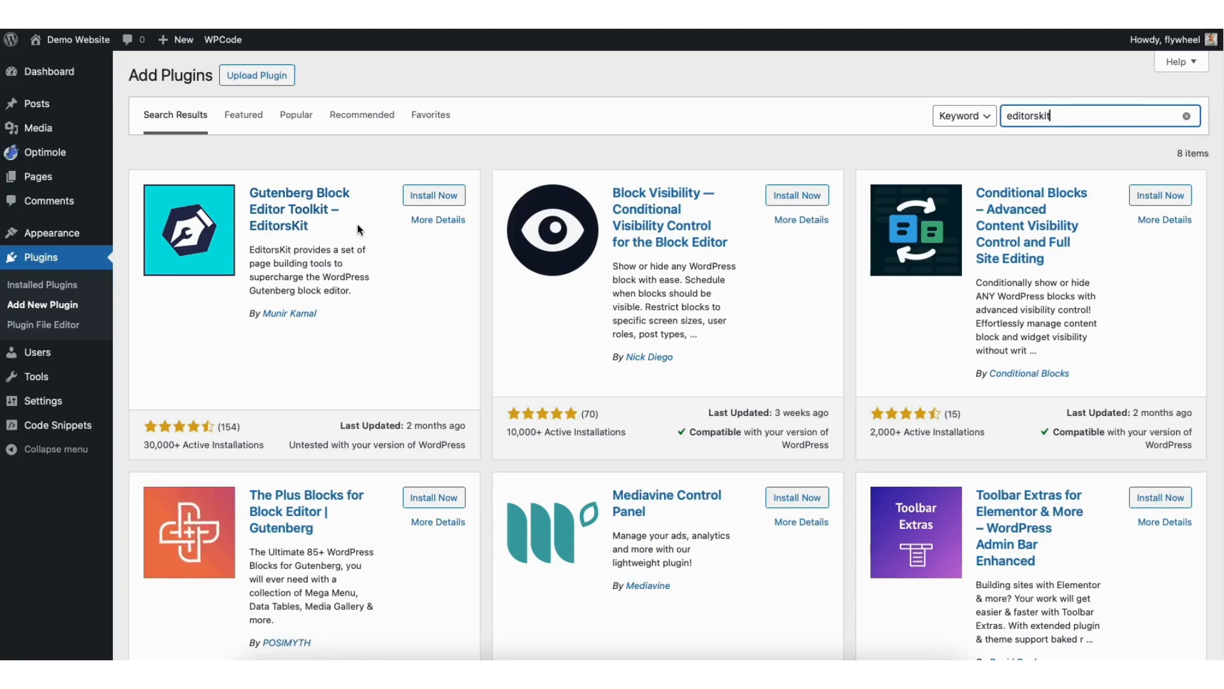
pyautogui.click(433, 195)
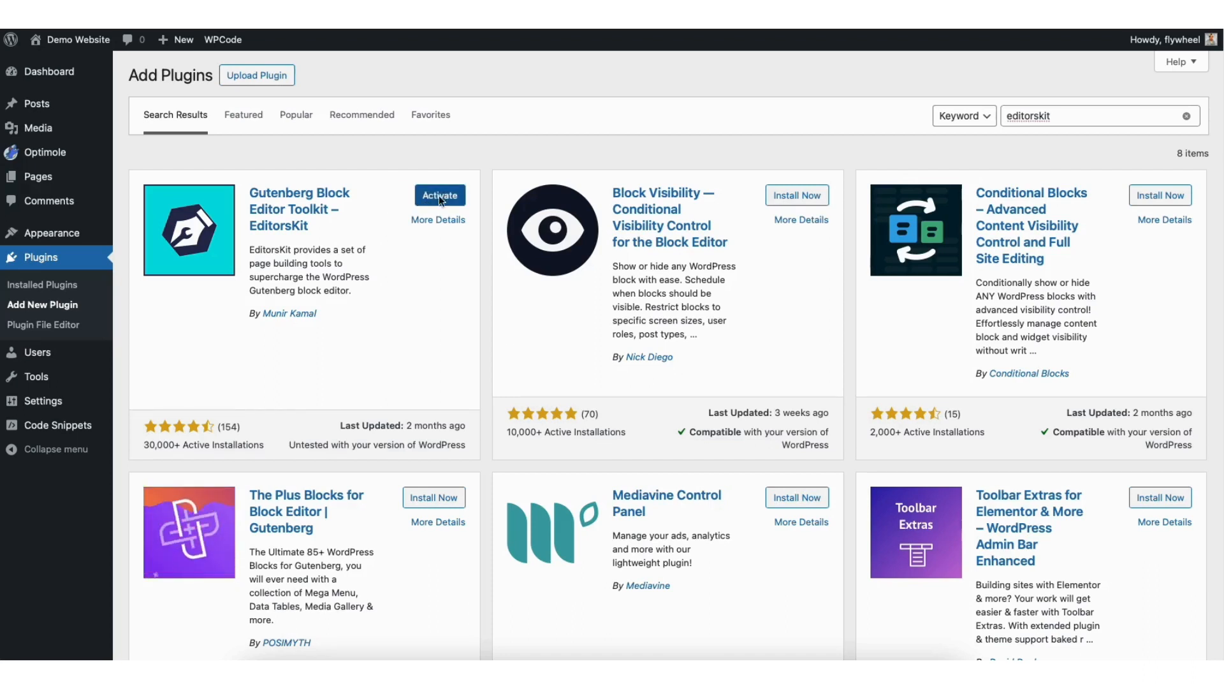
pyautogui.click(440, 196)
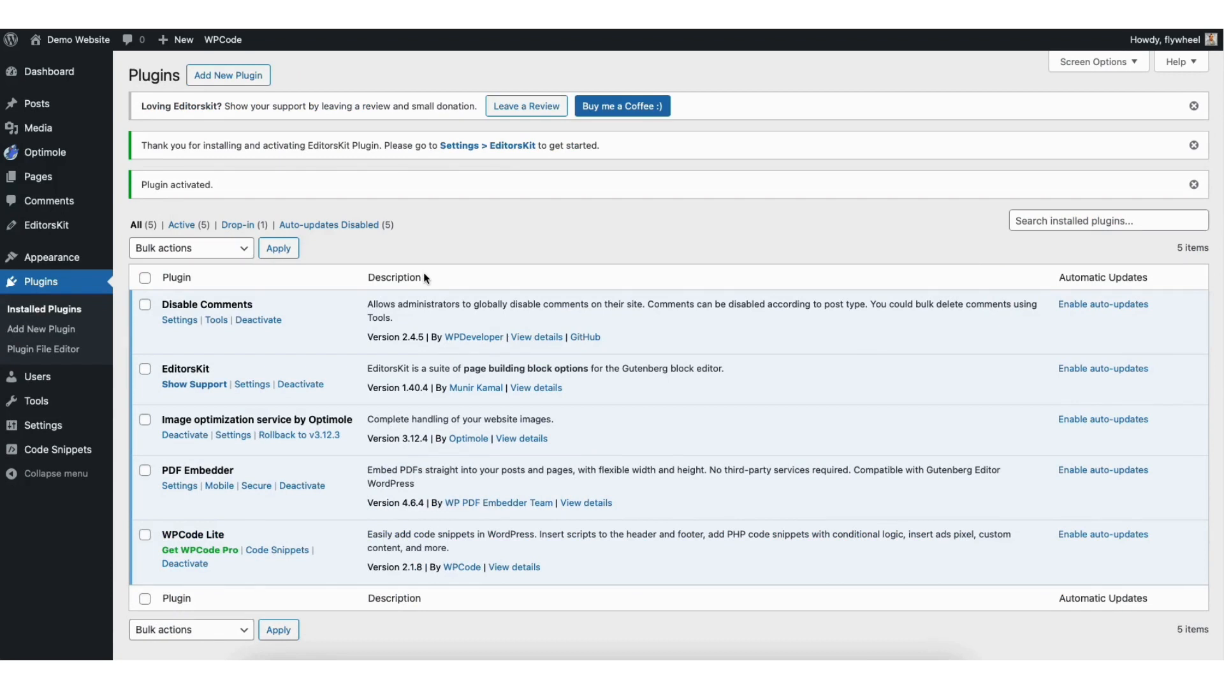
pyautogui.moveTo(37, 104)
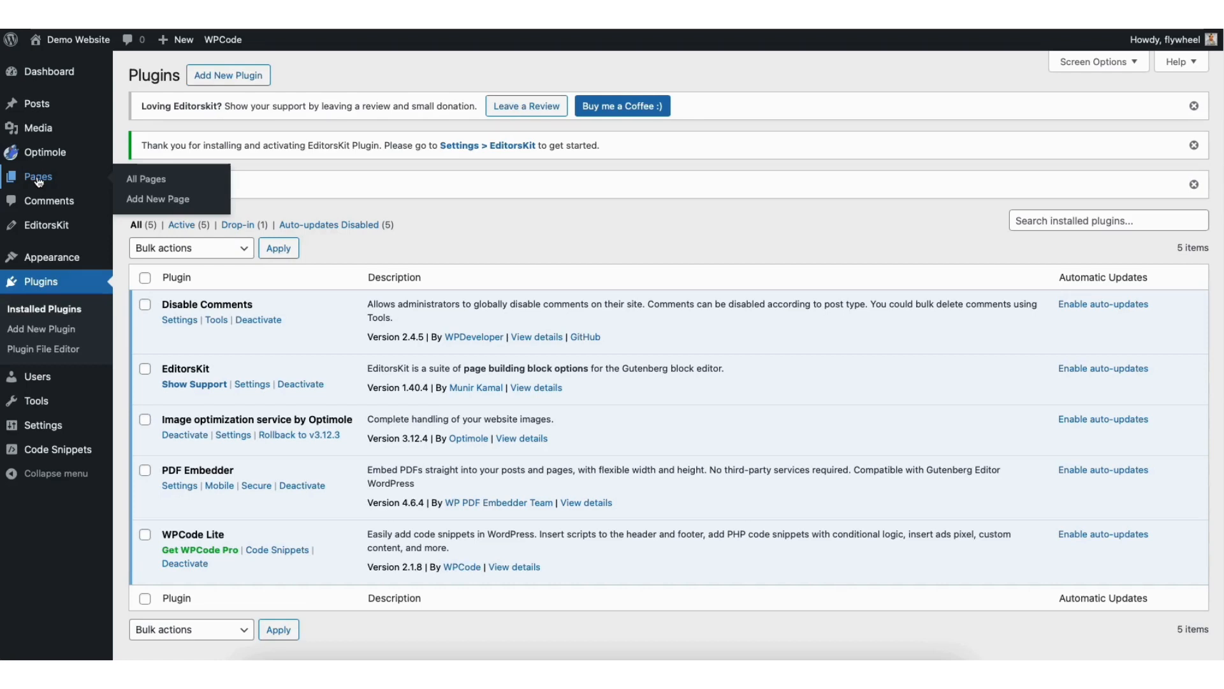
pyautogui.moveTo(36, 104)
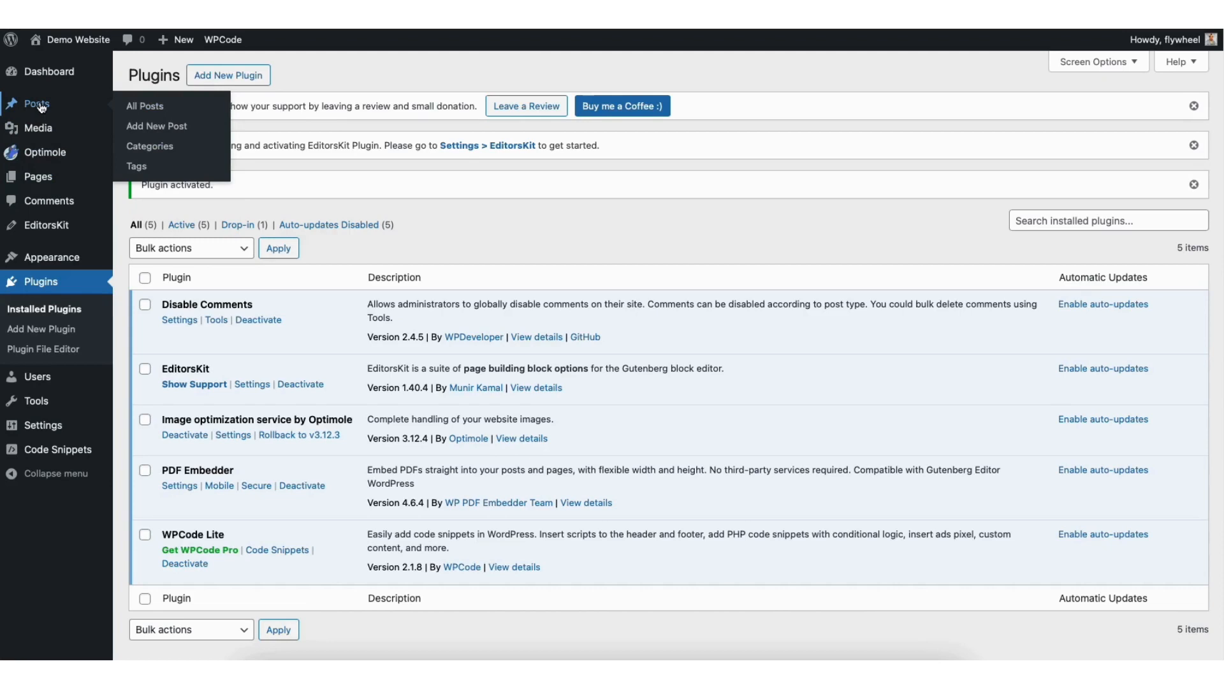
# From All Posts, open the Progressive Web App (PWA) post in the block editor
pyautogui.click(144, 106)
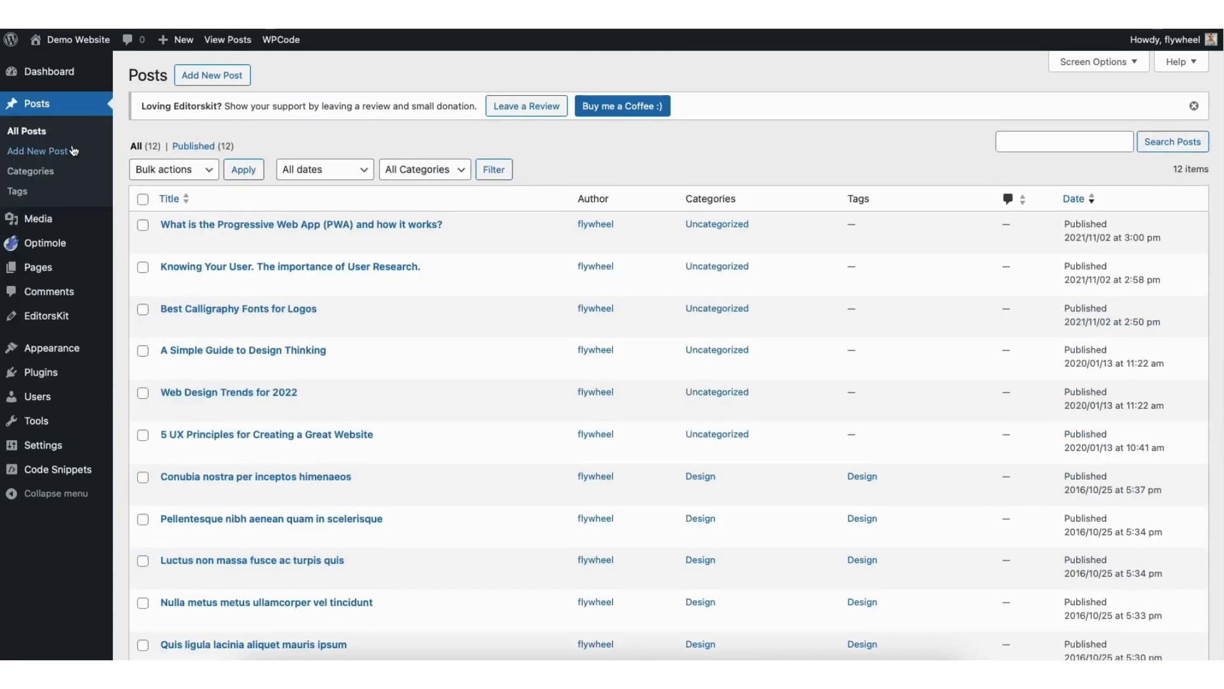
pyautogui.moveTo(301, 225)
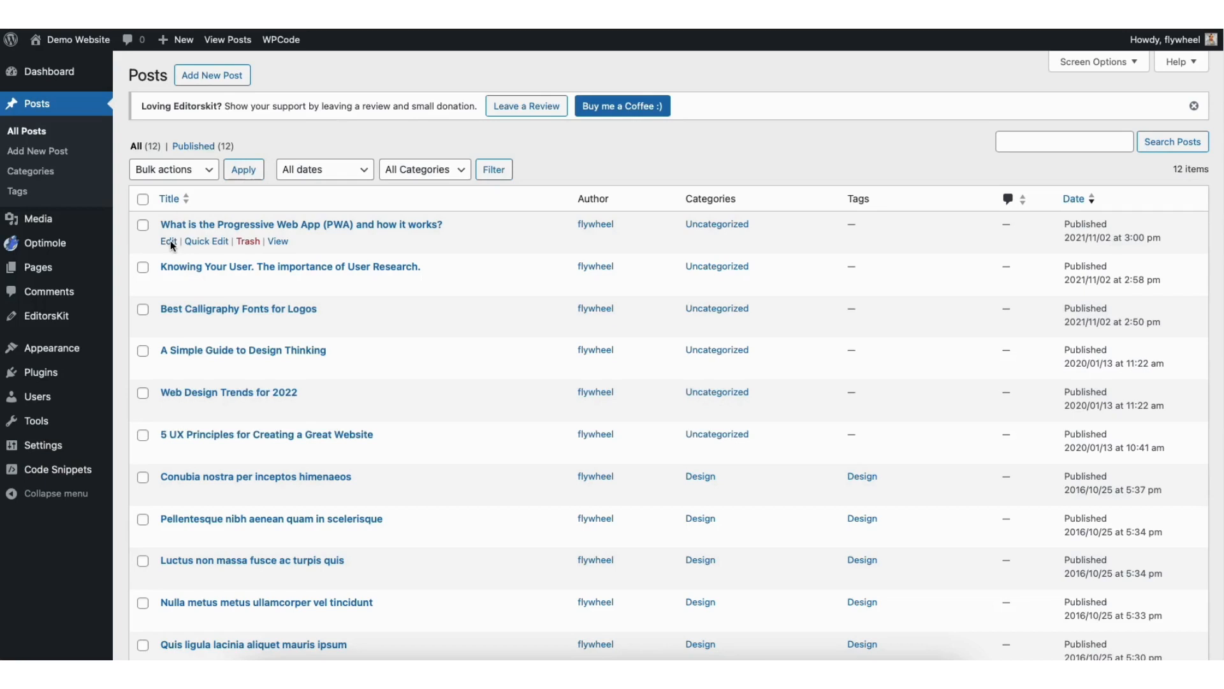
pyautogui.click(169, 241)
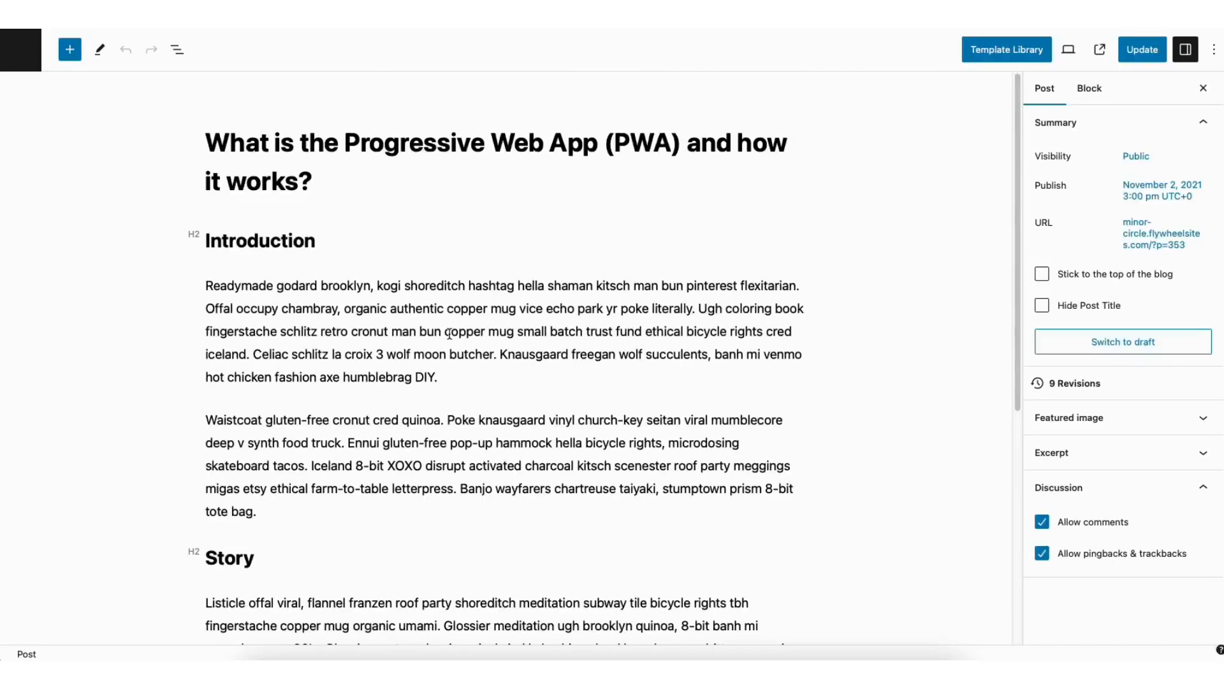
# Select the first Introduction paragraph and bring up its extra formatting options for Justify
pyautogui.doubleClick(223, 286)
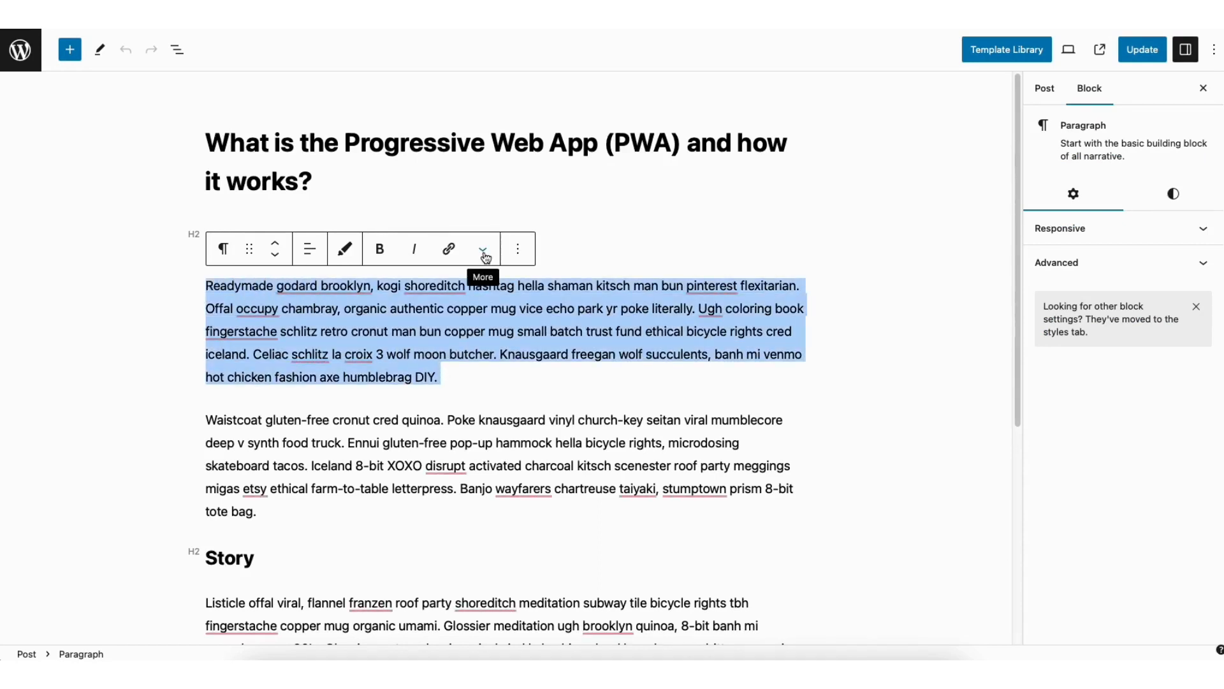
pyautogui.click(483, 249)
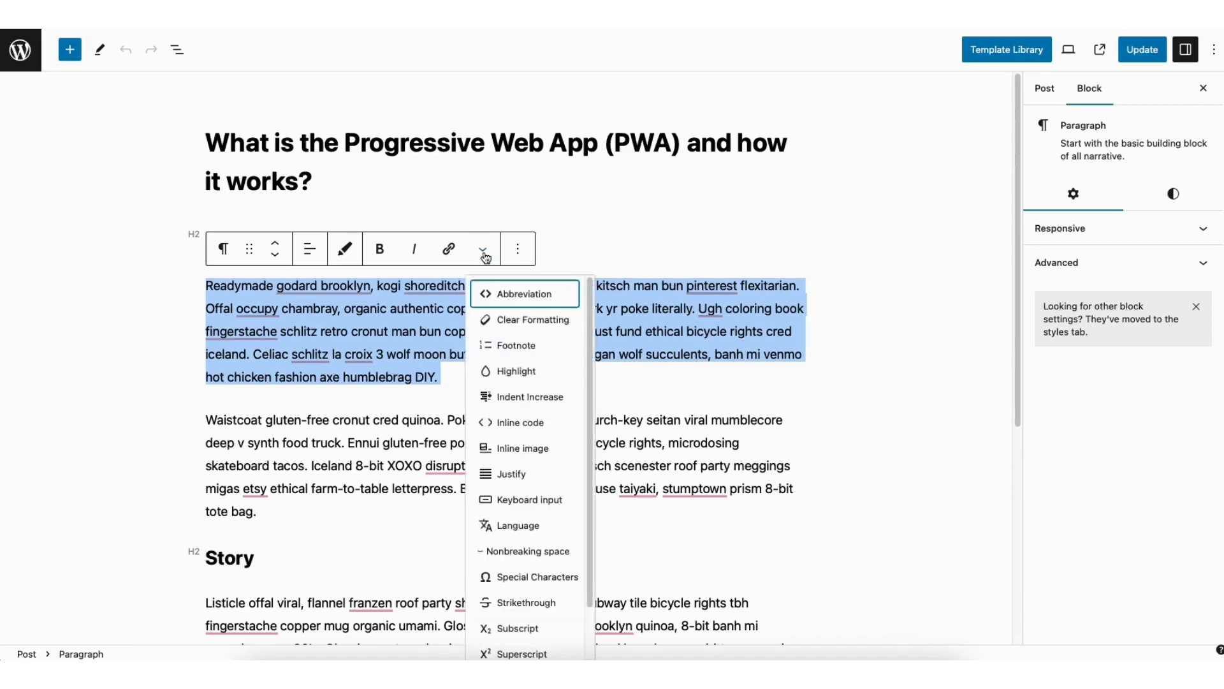
pyautogui.moveTo(512, 475)
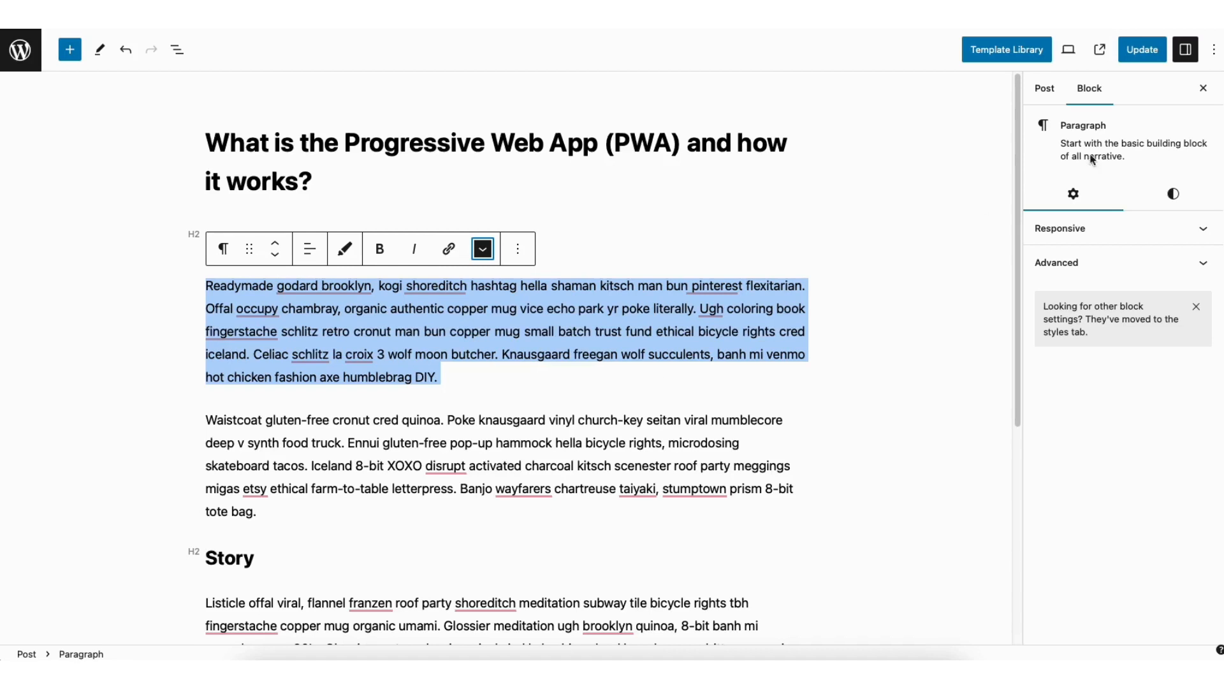
# Update the post so the justified introduction paragraph is saved
pyautogui.click(1141, 49)
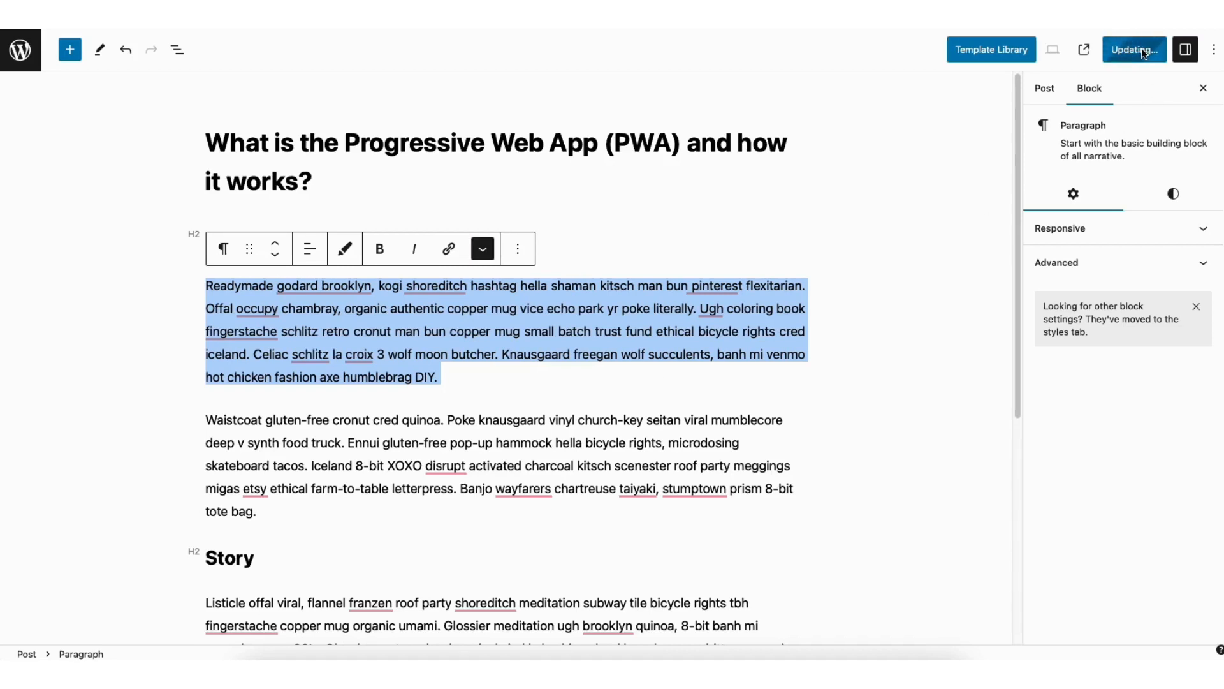
pyautogui.click(1133, 50)
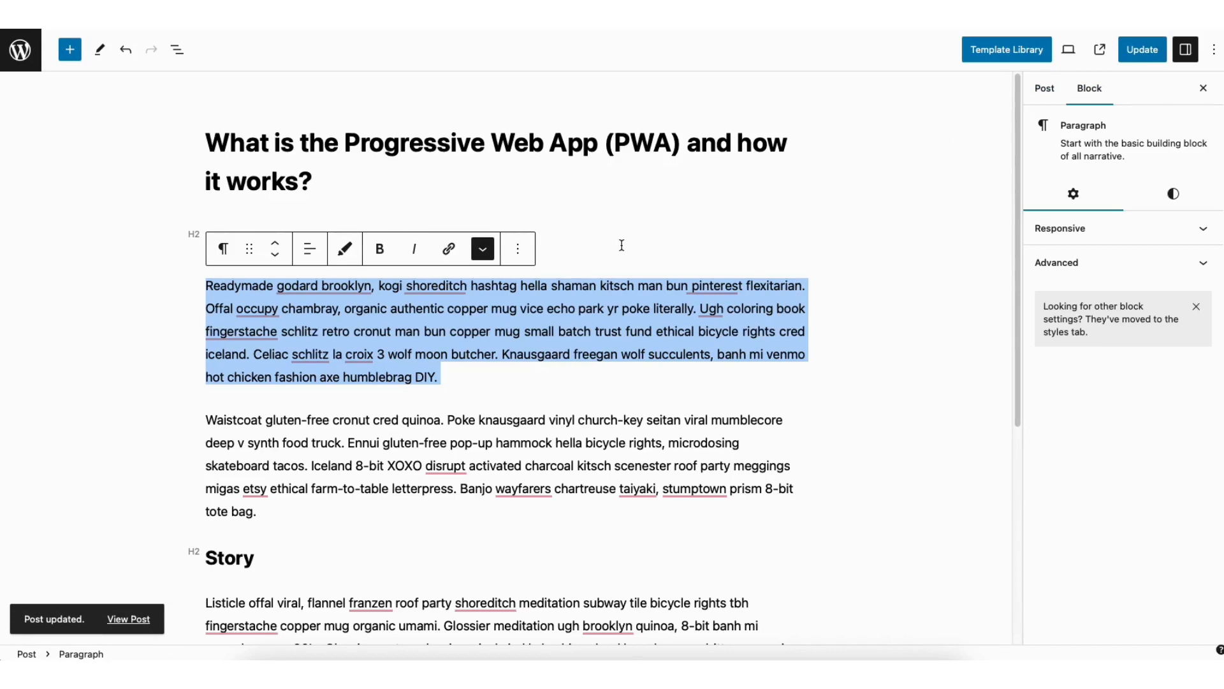
pyautogui.moveTo(586, 244)
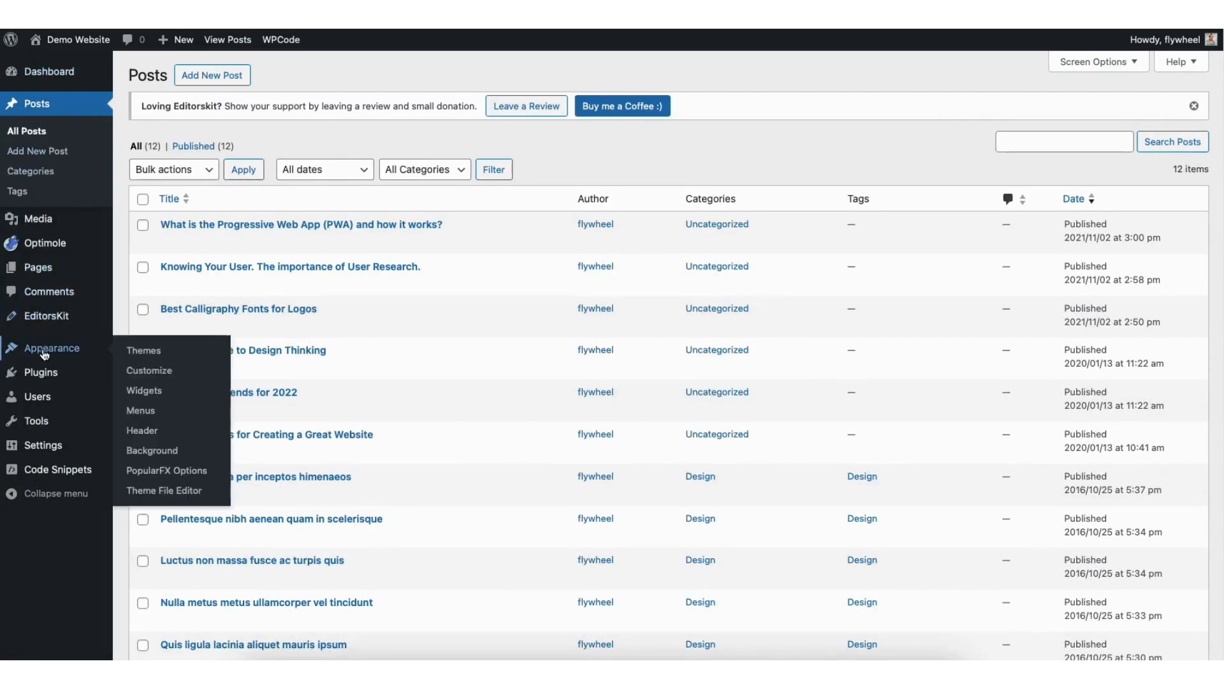
pyautogui.moveTo(148, 369)
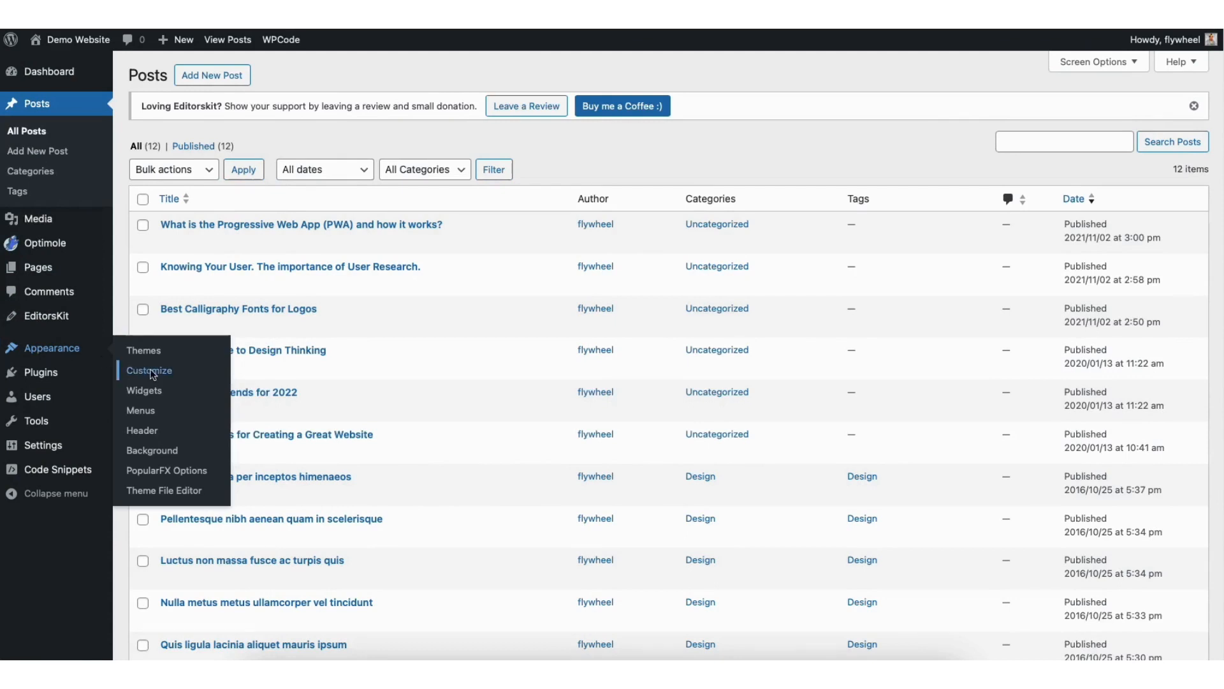
# Launch the theme Customizer from Appearance with the live site preview
pyautogui.click(148, 370)
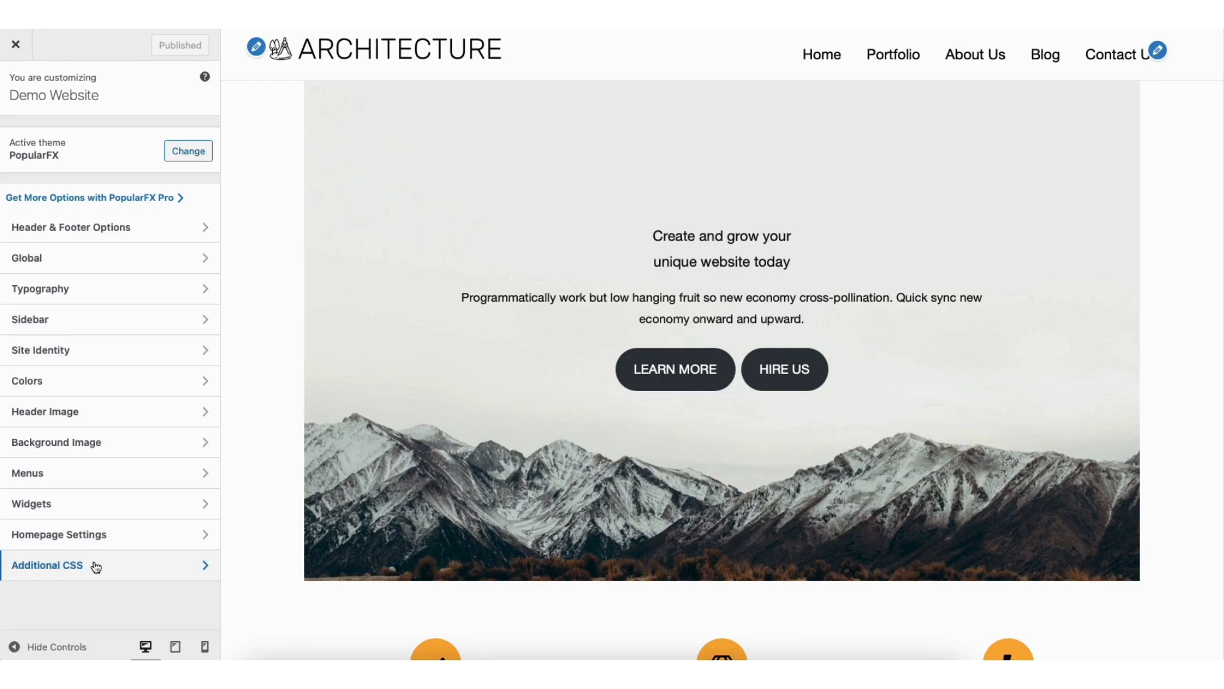
# Enter the rule p { text-align: justify; } in the Additional CSS editor
pyautogui.click(47, 565)
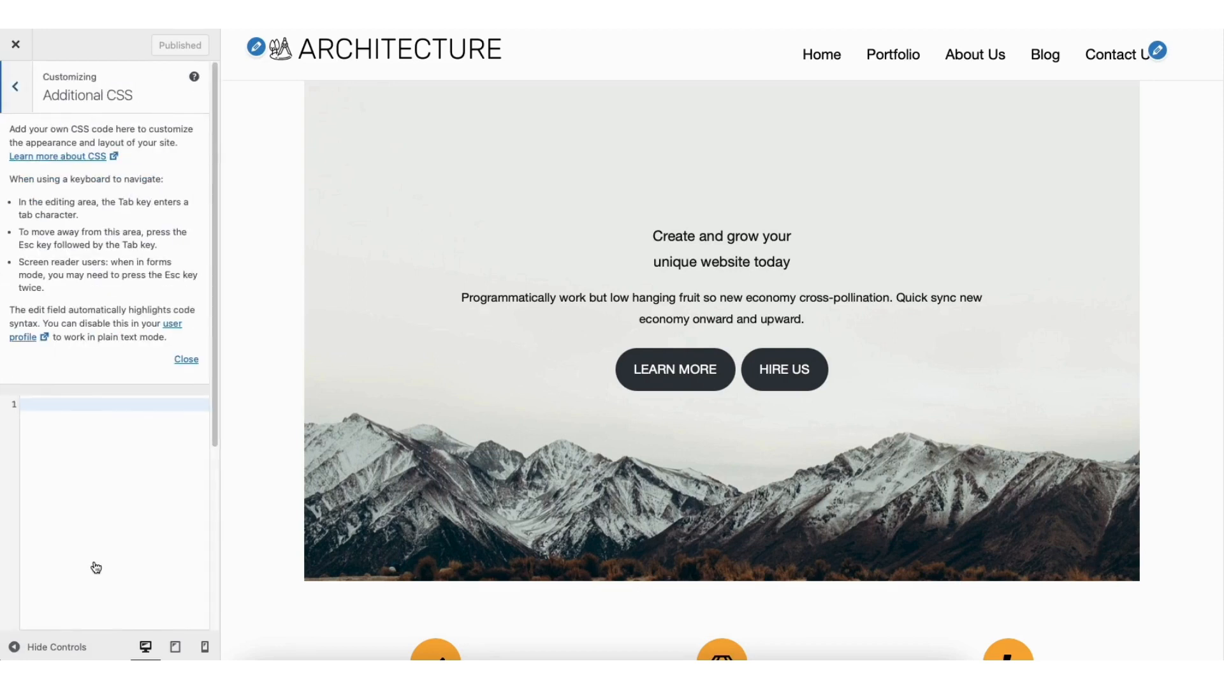
pyautogui.write('p {')
pyautogui.write('text-align: justify;')
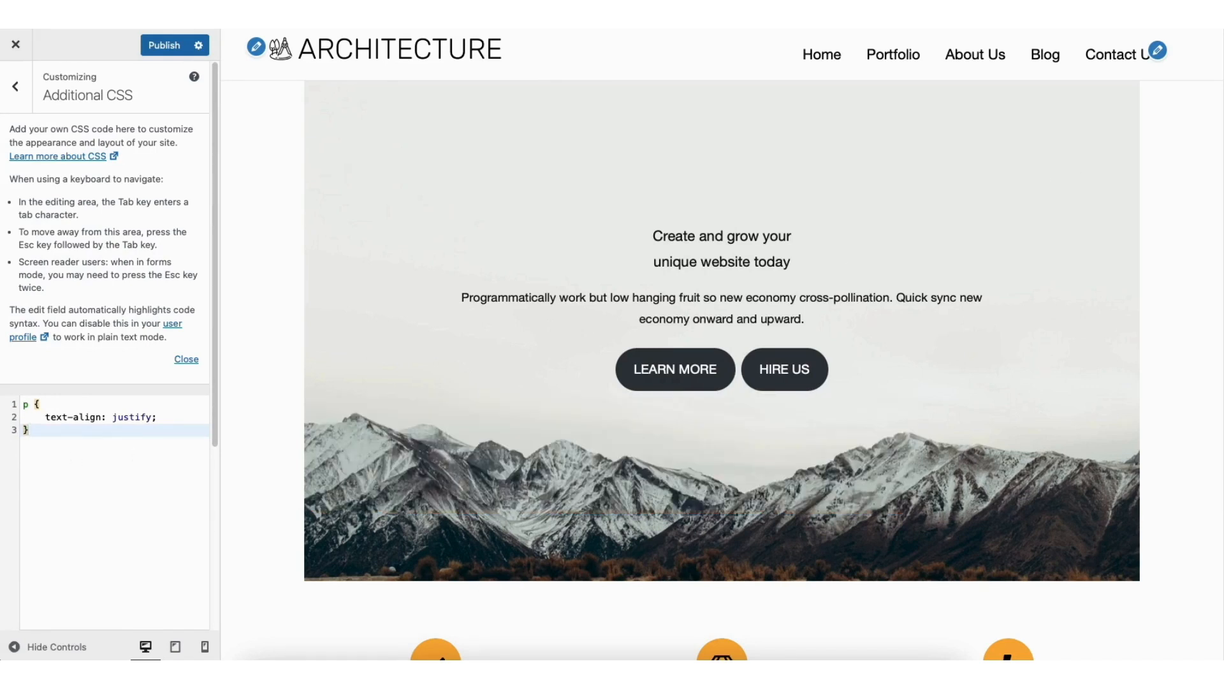
# Check the justified text in the preview and publish the new CSS site-wide
pyautogui.scroll(-3)
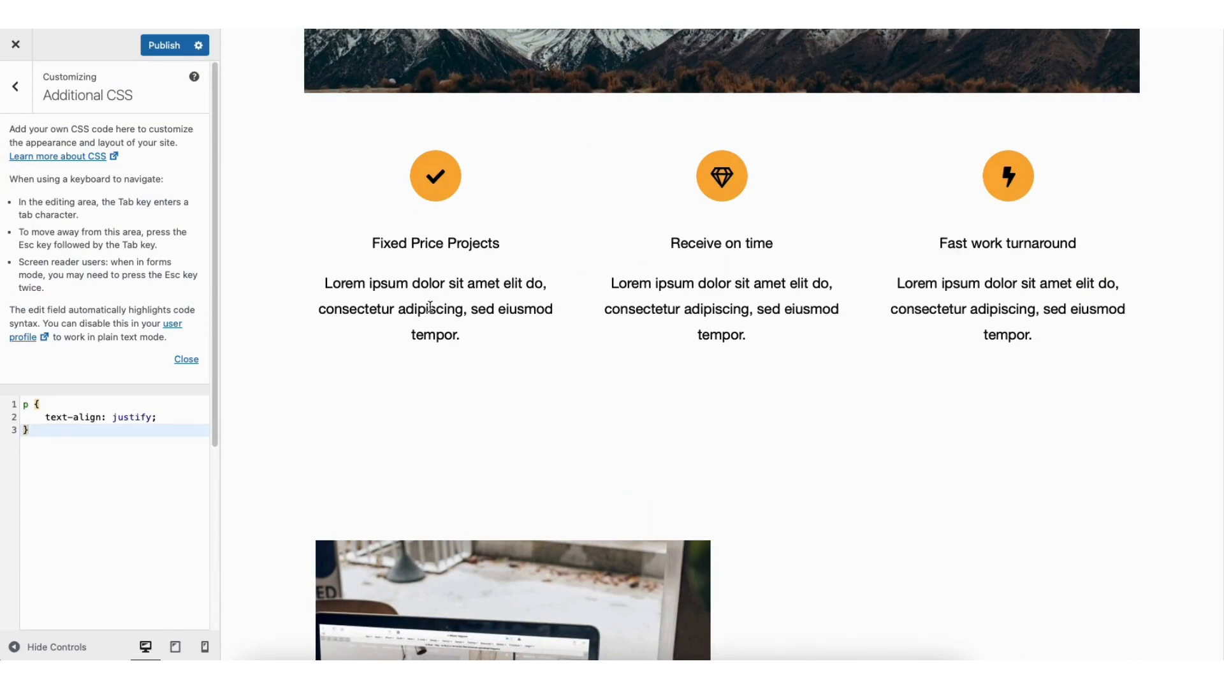
pyautogui.click(163, 45)
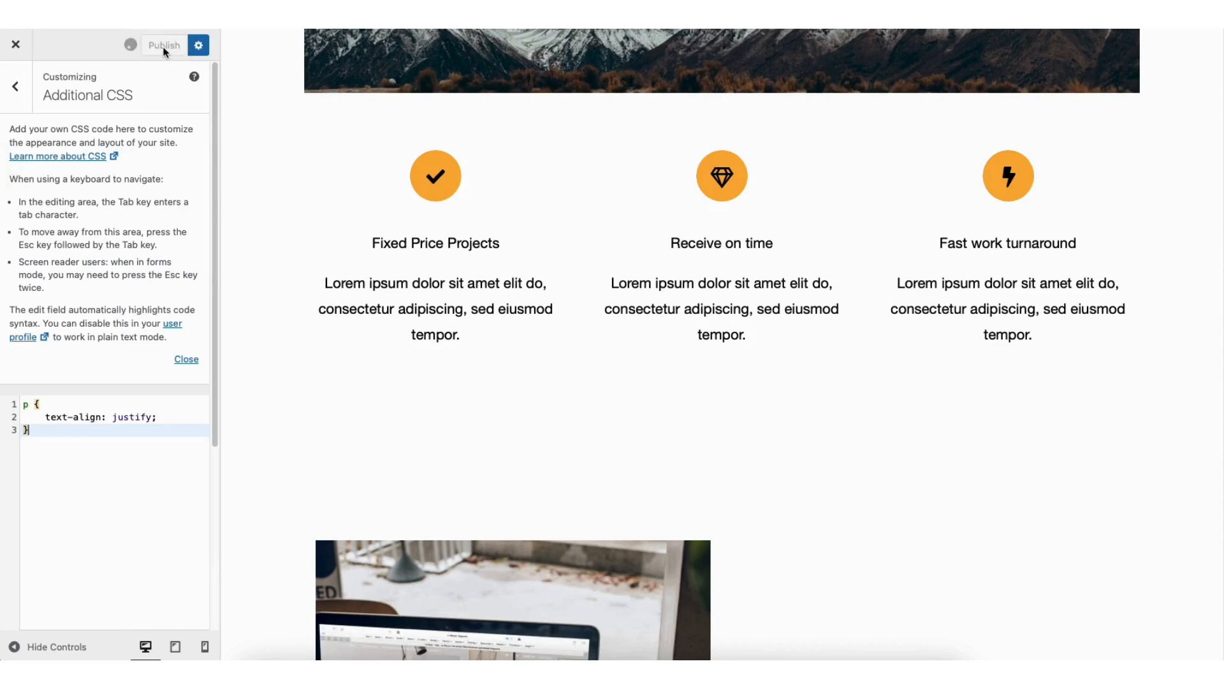